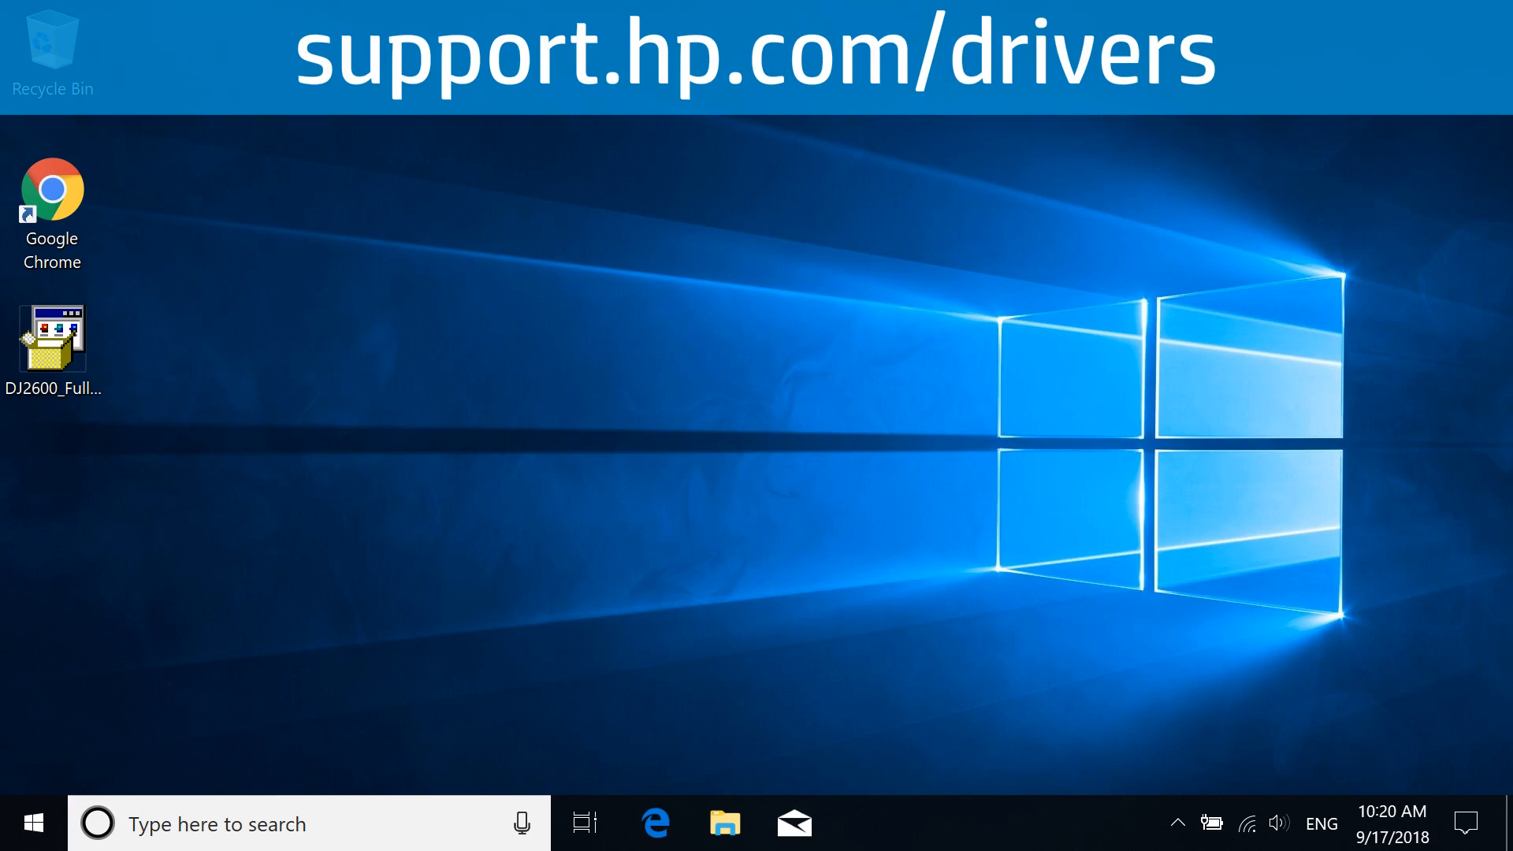
- Launch the DJ2600_Full installer from the desktop, bringing up the HP-DQEX5.exe permission prompt
click(53, 339)
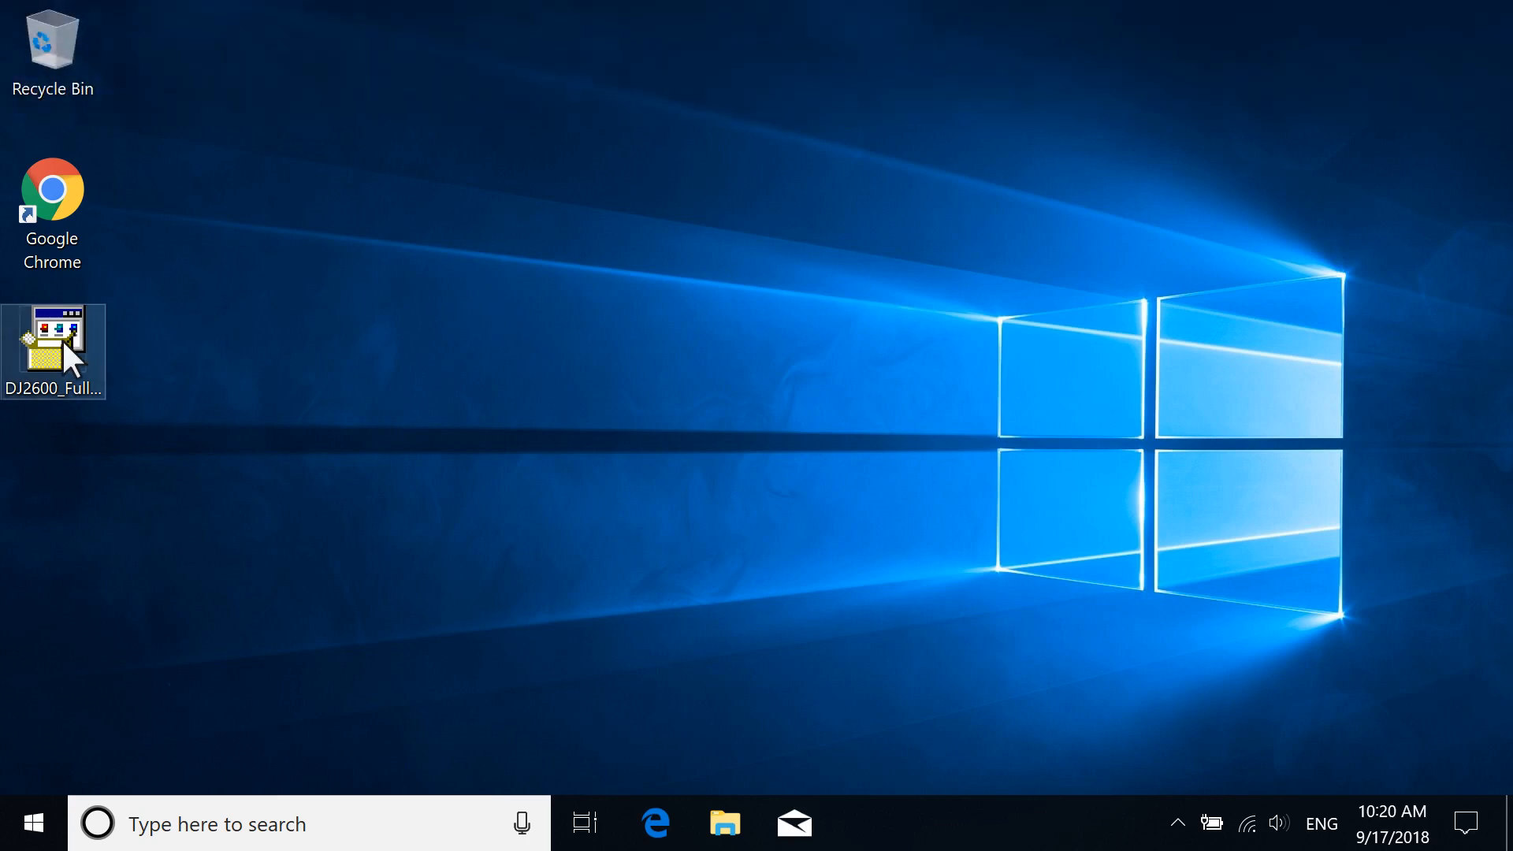
double_click(53, 344)
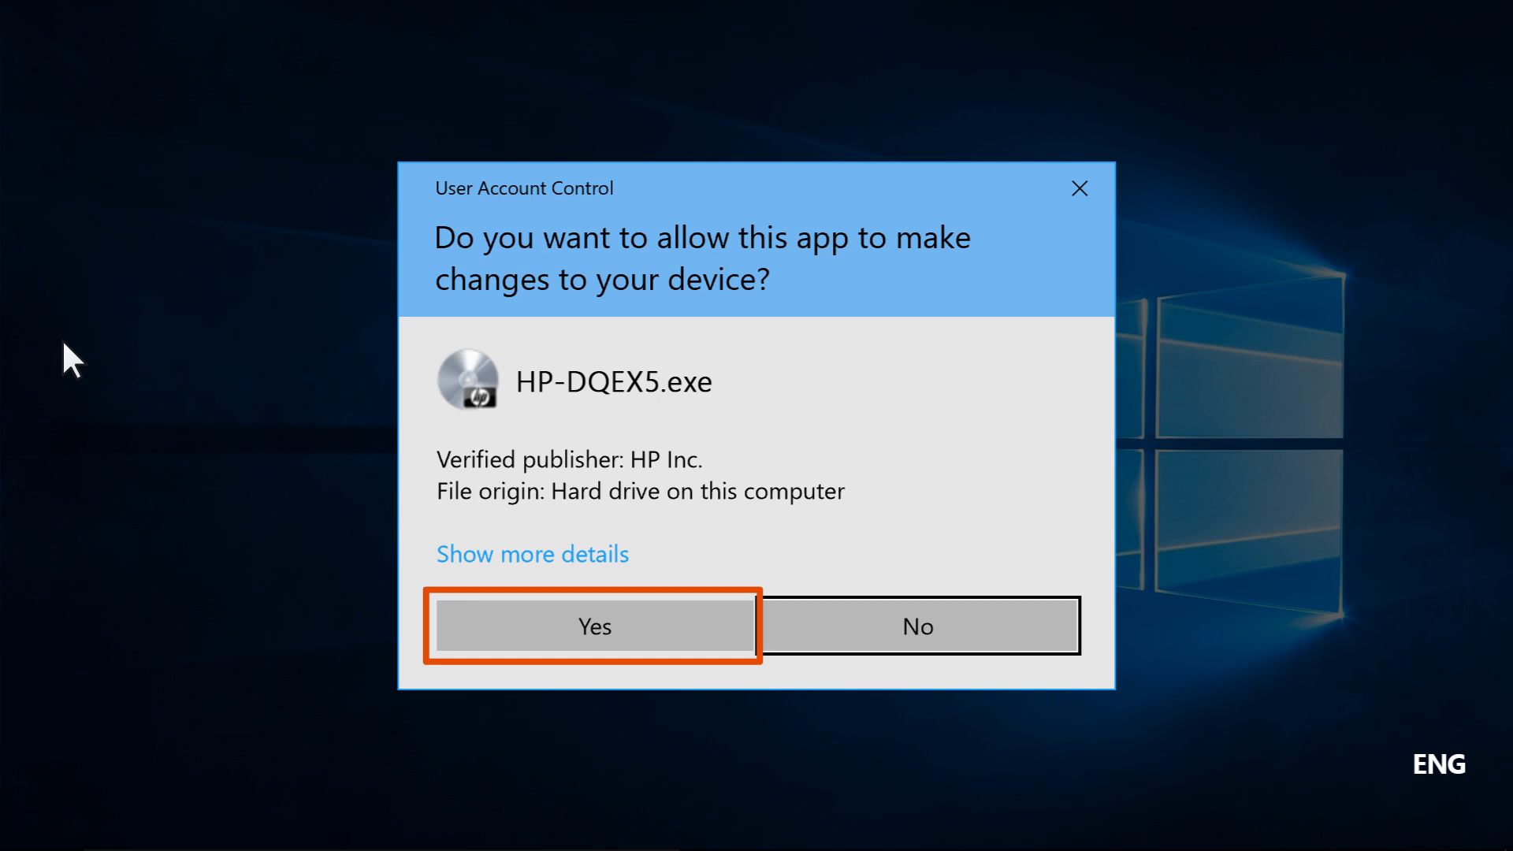
mouse_move(387, 529)
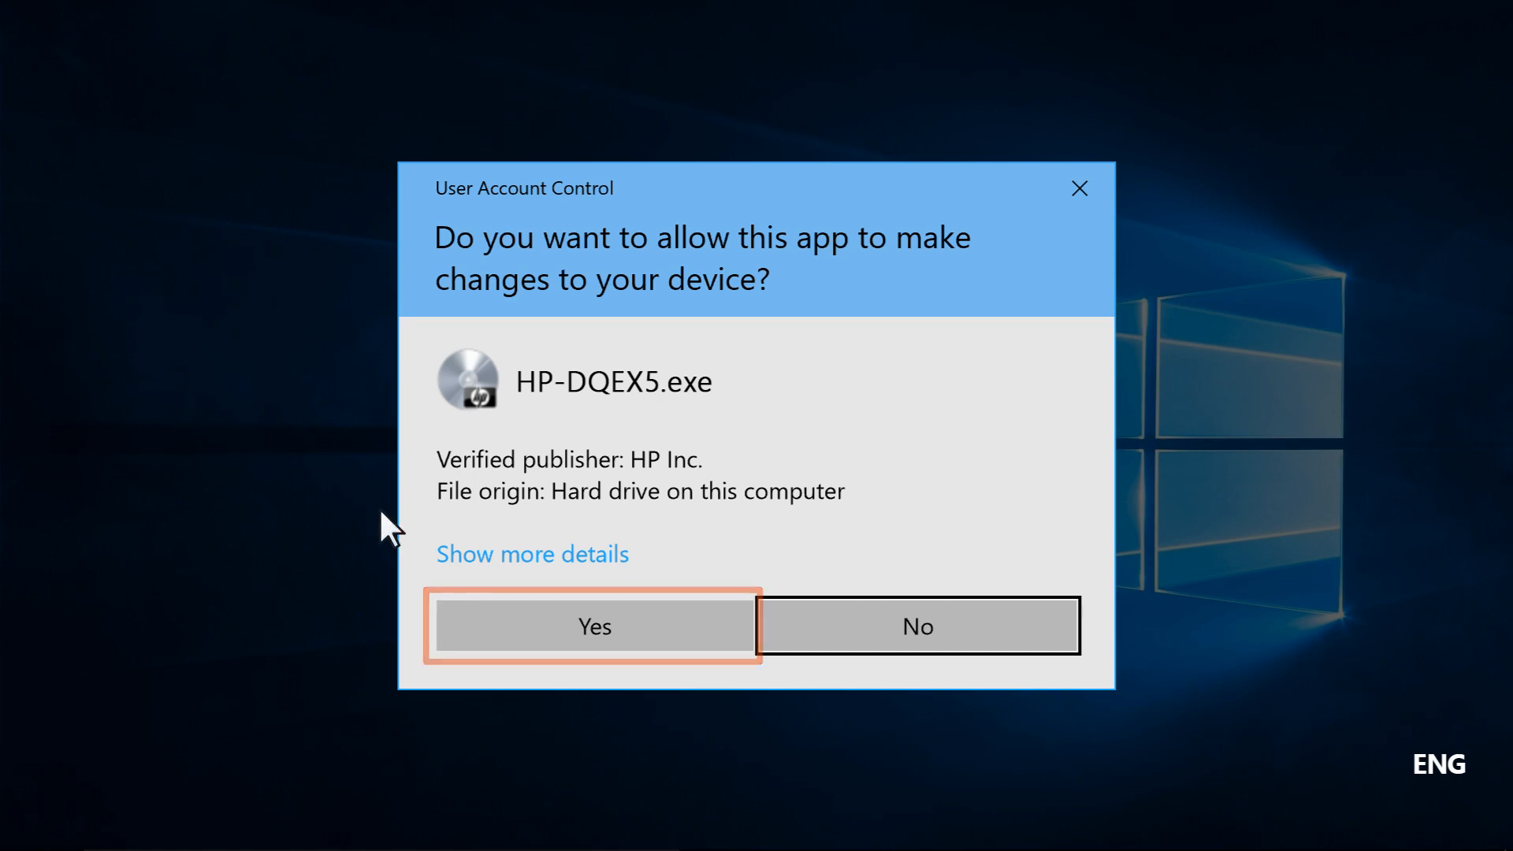
- Approve the UAC prompt and continue past the Let's get started screen to Software Selections
click(594, 625)
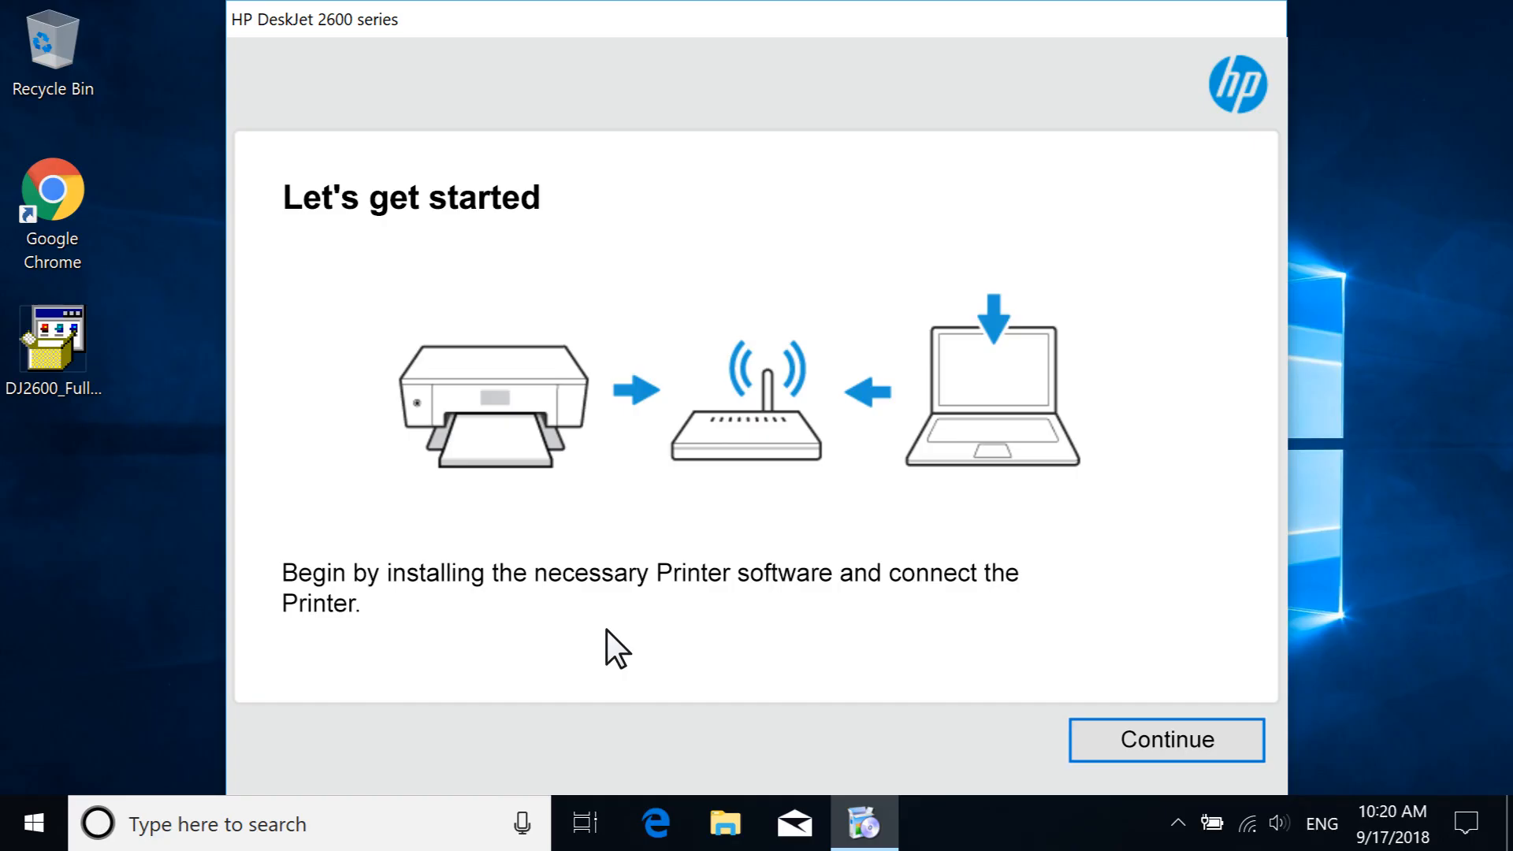
mouse_move(672, 659)
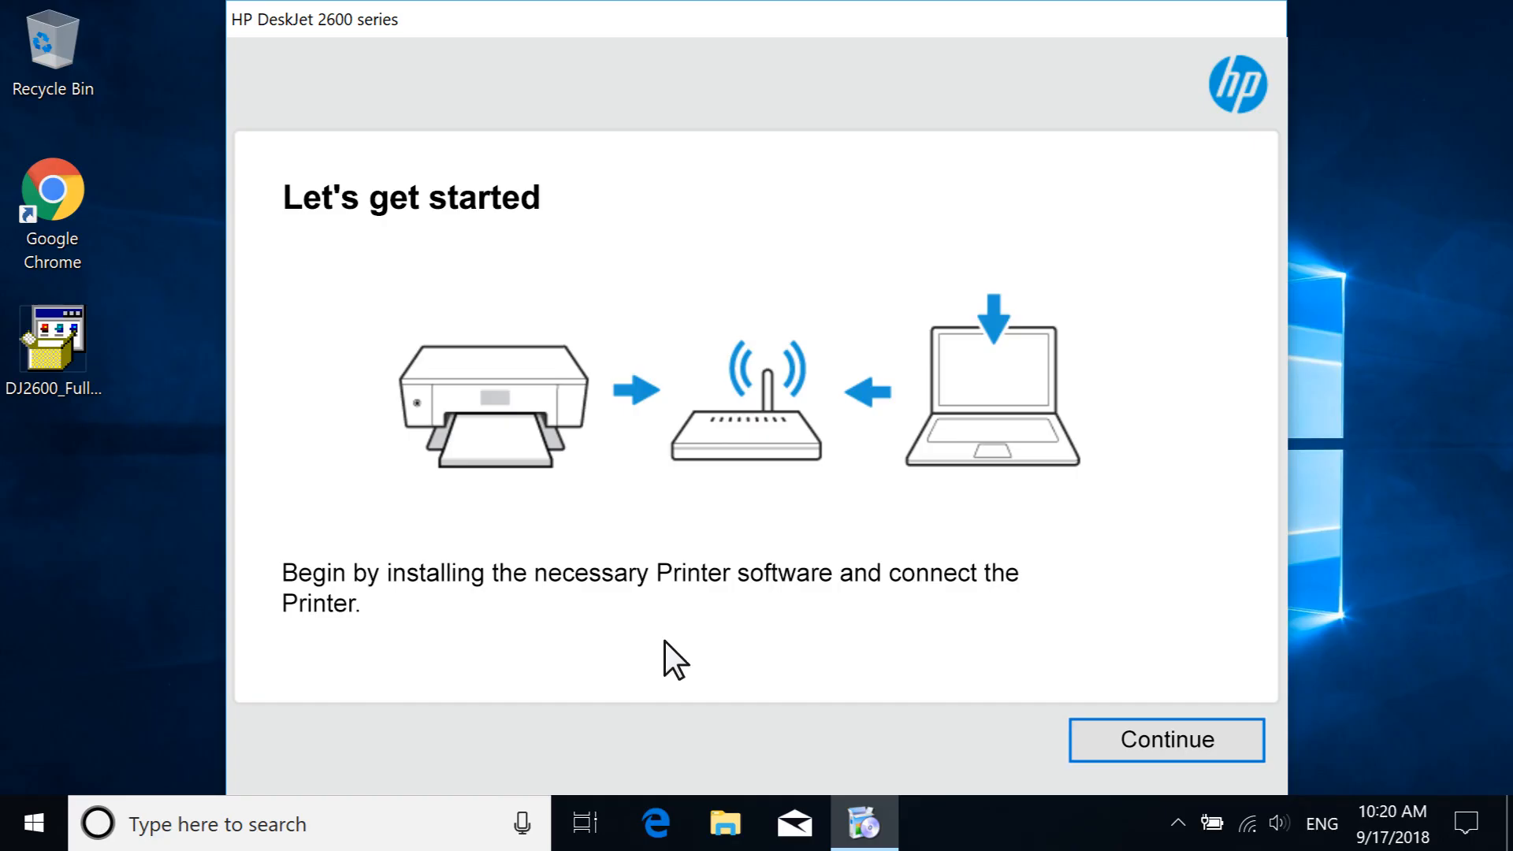
click(1165, 740)
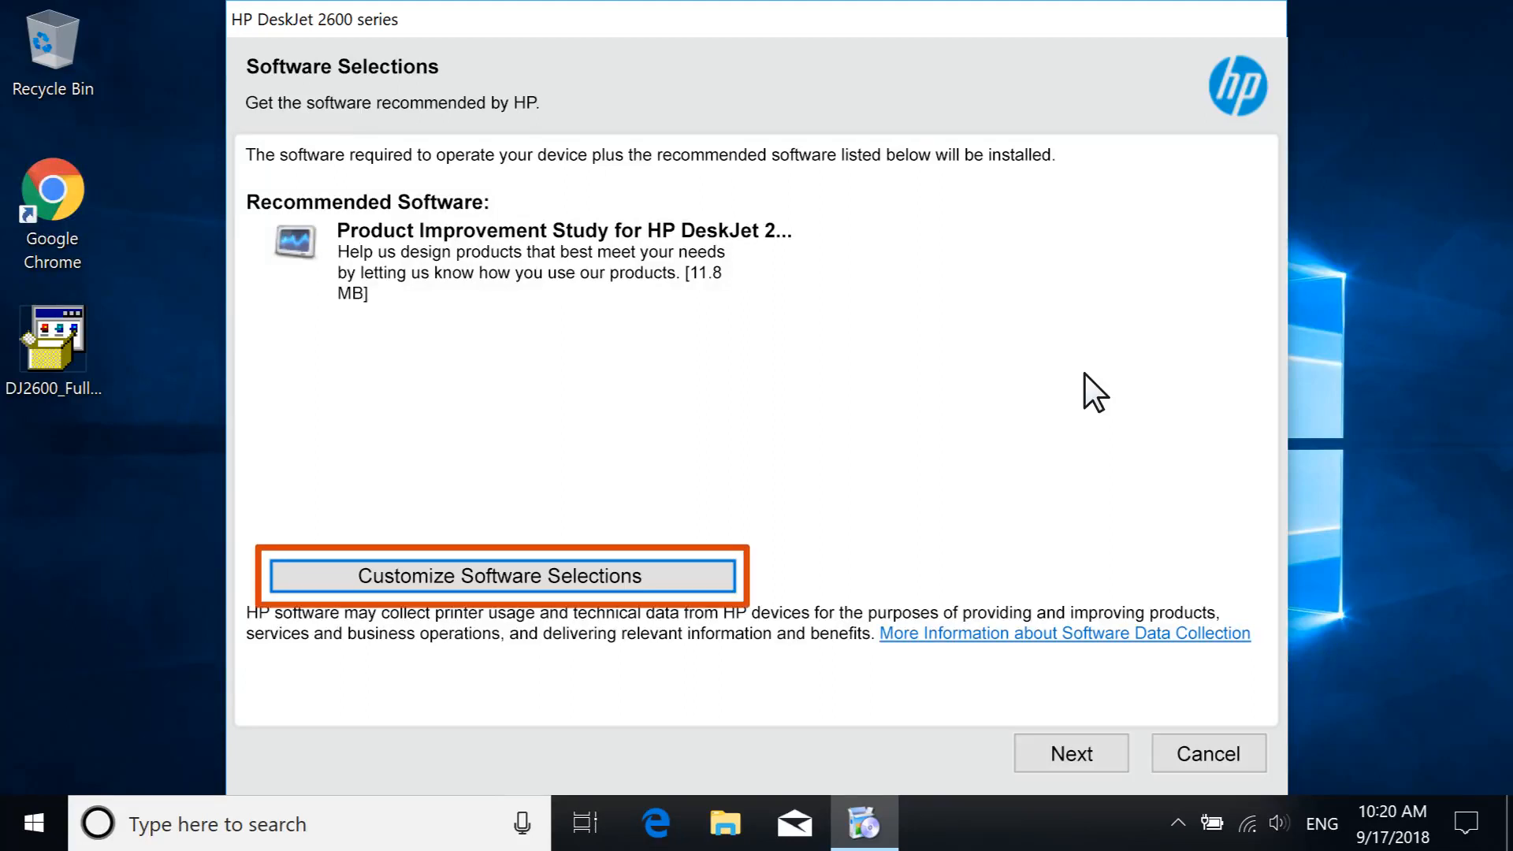
mouse_move(1091, 545)
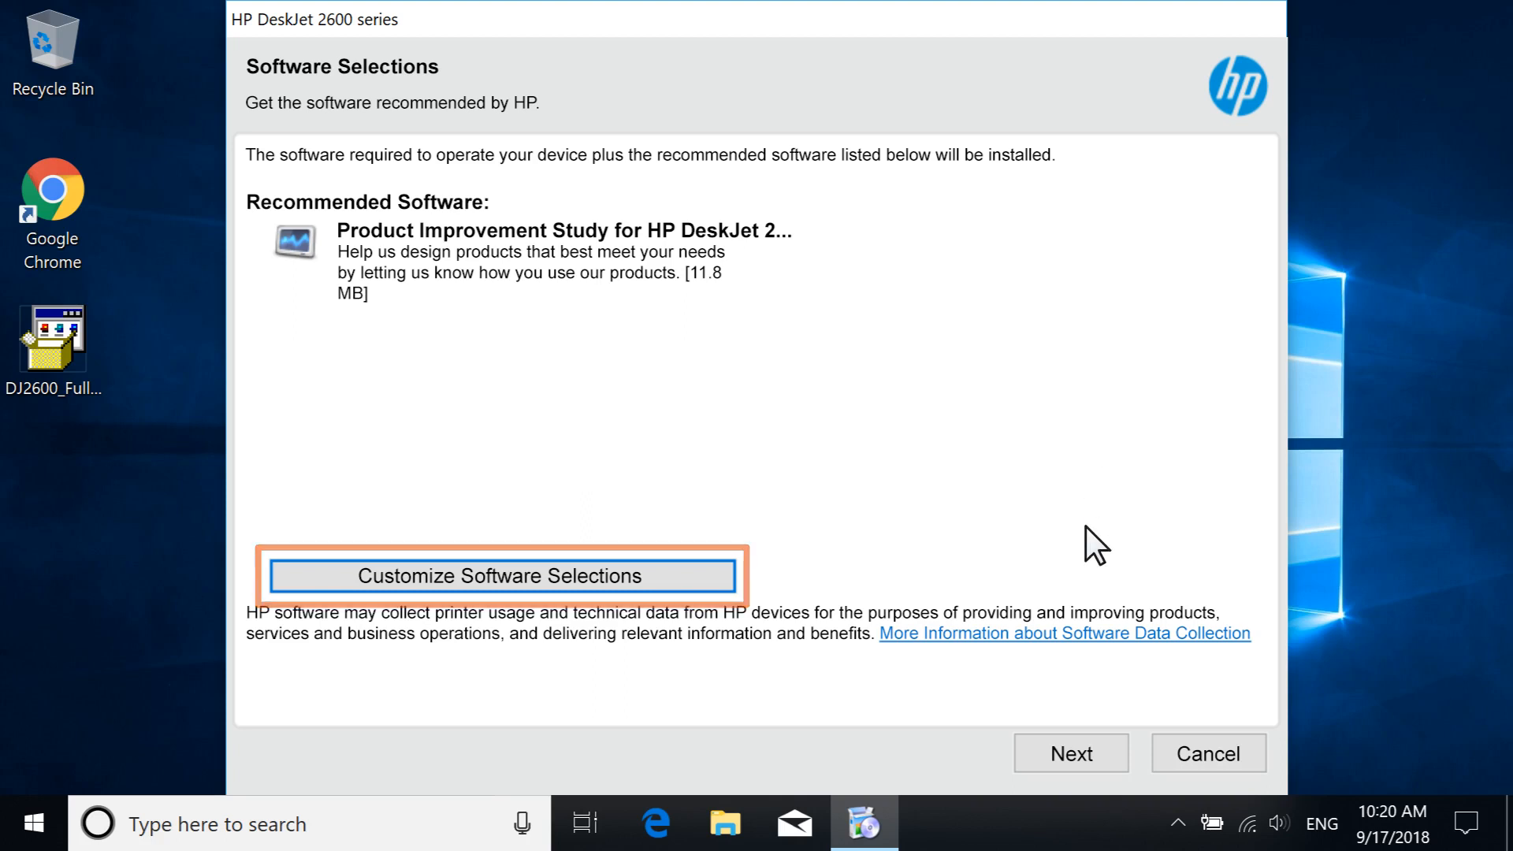
- Keep the recommended software and advance to Installation Agreements and Settings
click(1070, 753)
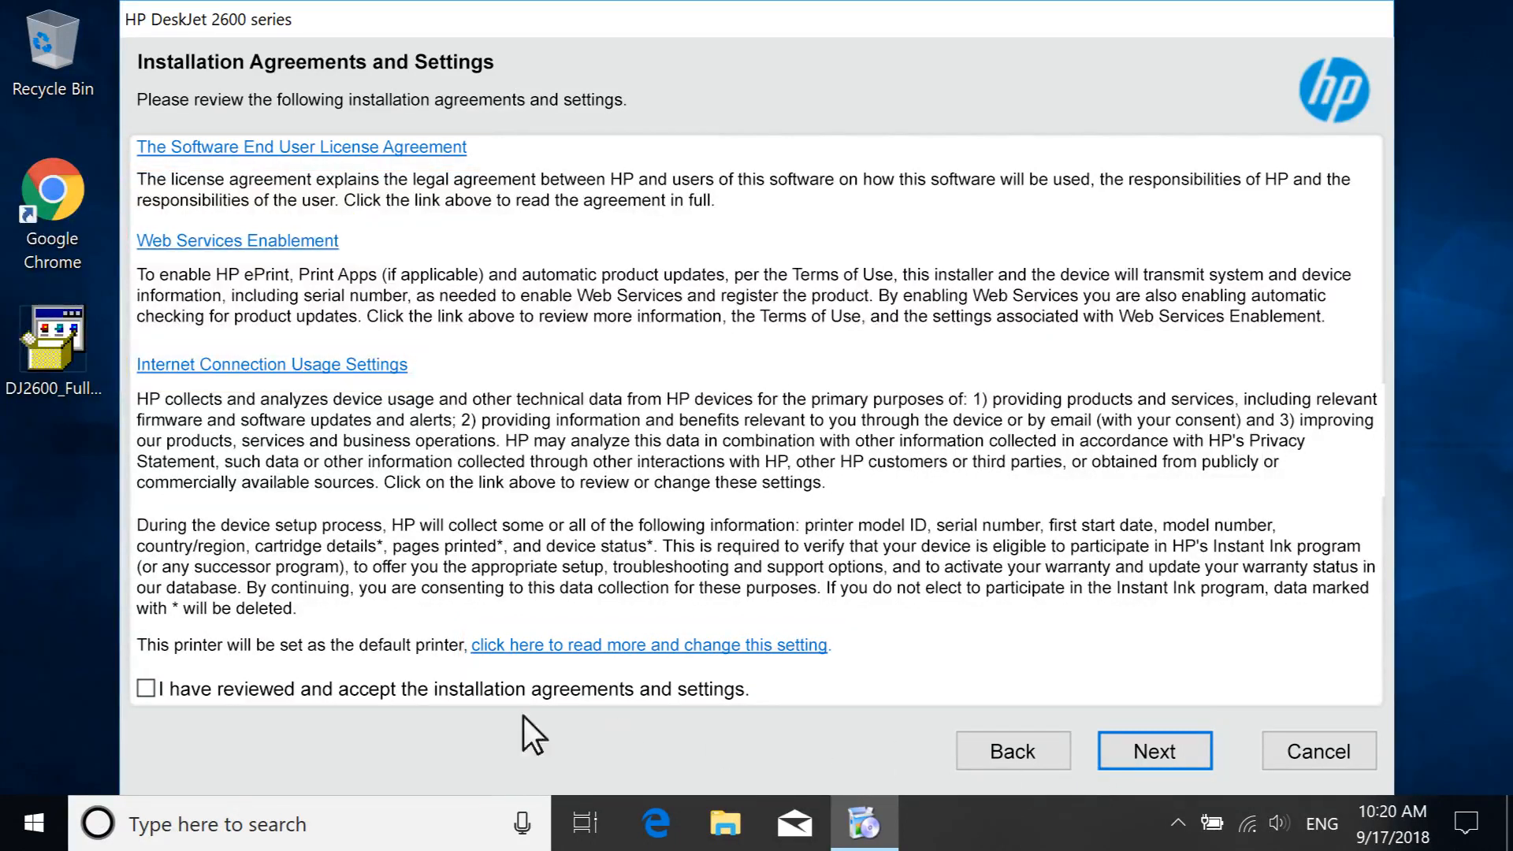
- Accept the installation agreements and settings and advance to the connection options
click(146, 688)
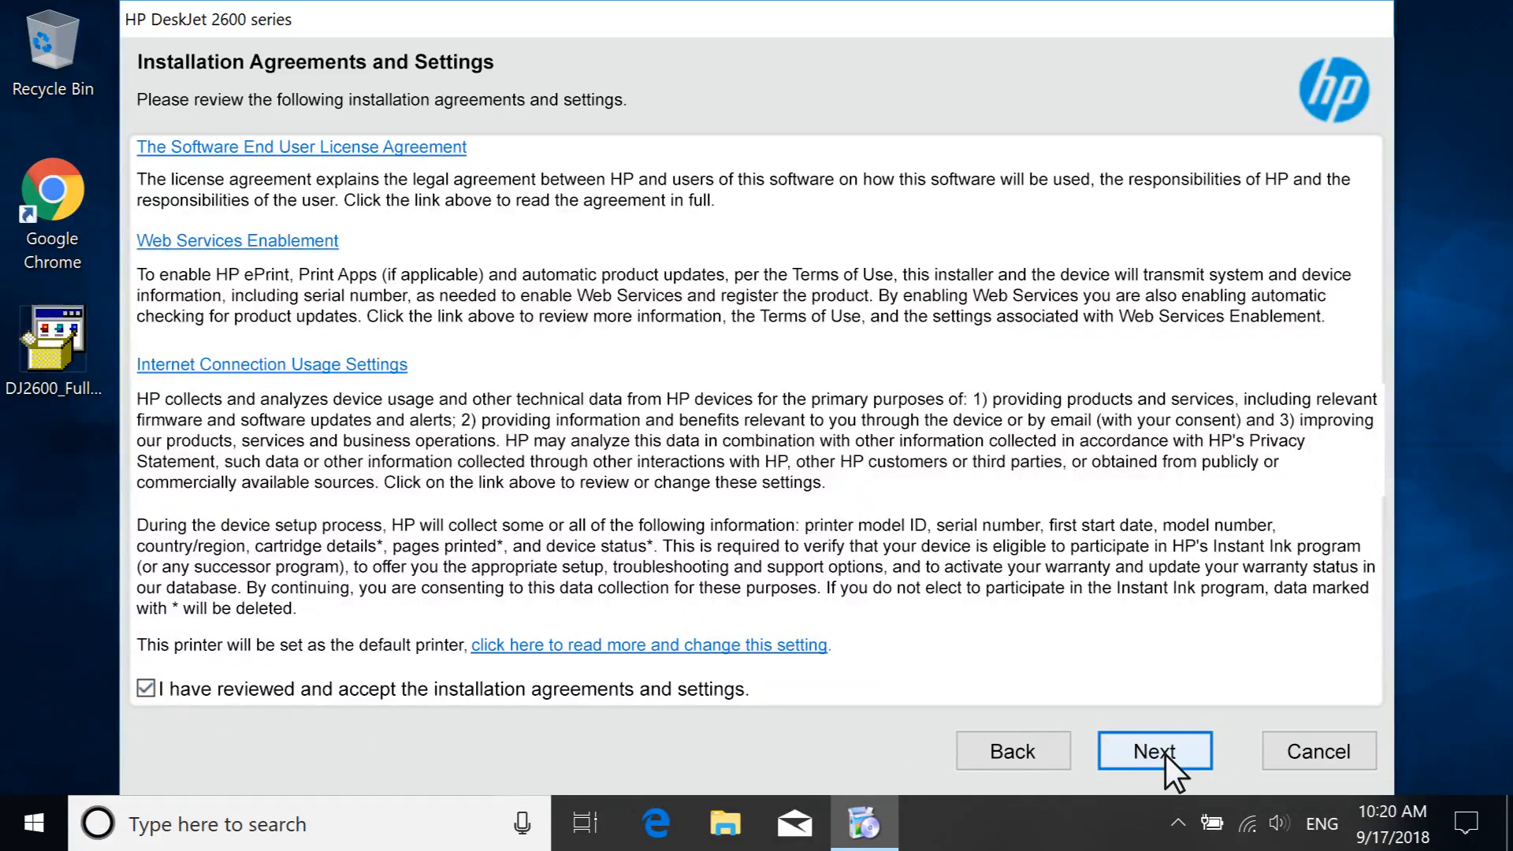
click(1154, 751)
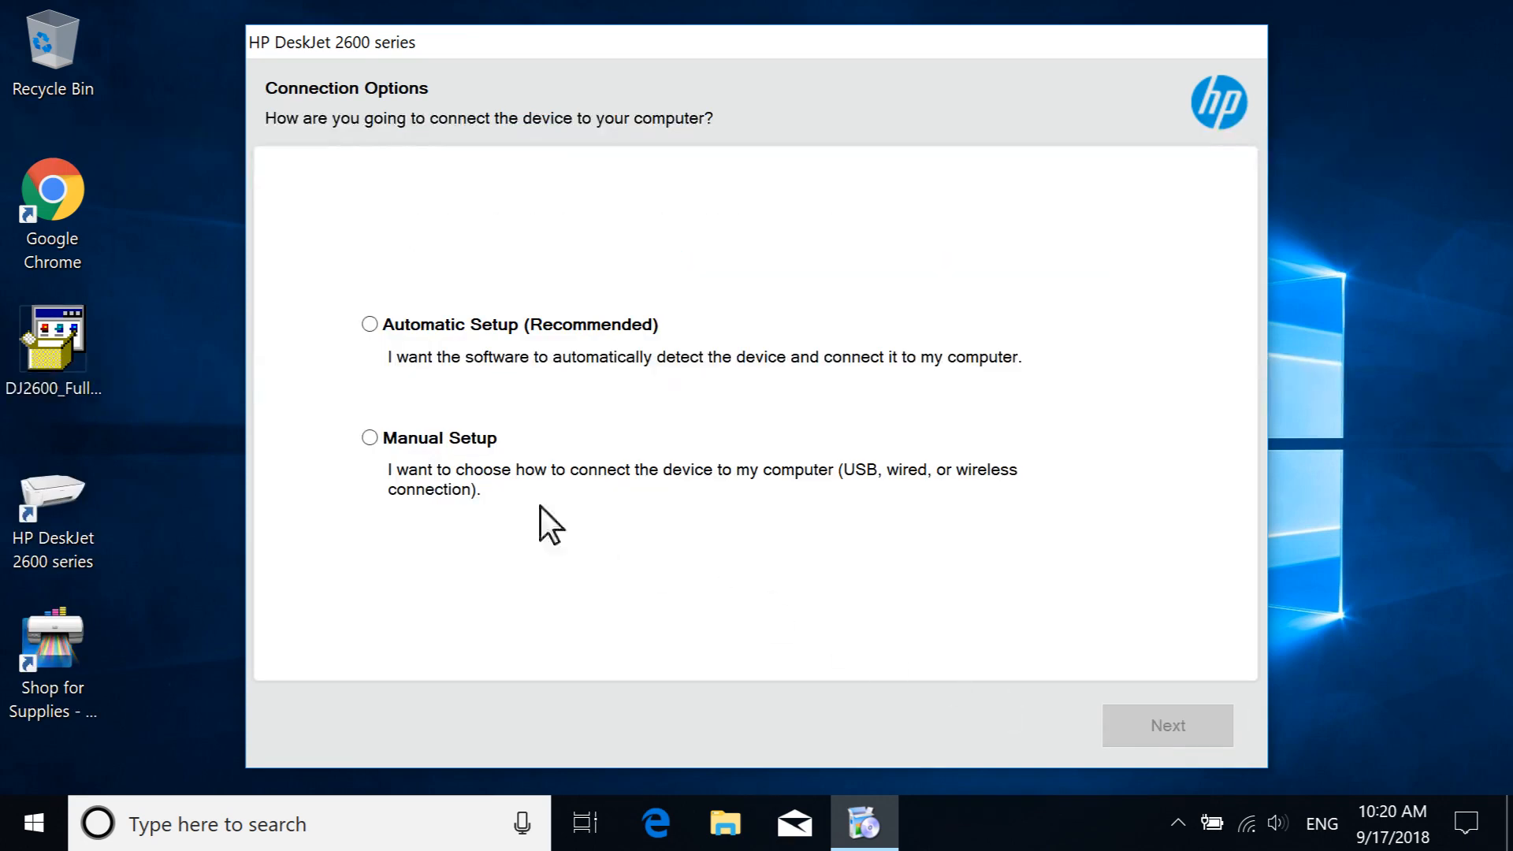
- Choose Manual Setup with a USB connection, reaching the USB cable instructions
click(370, 437)
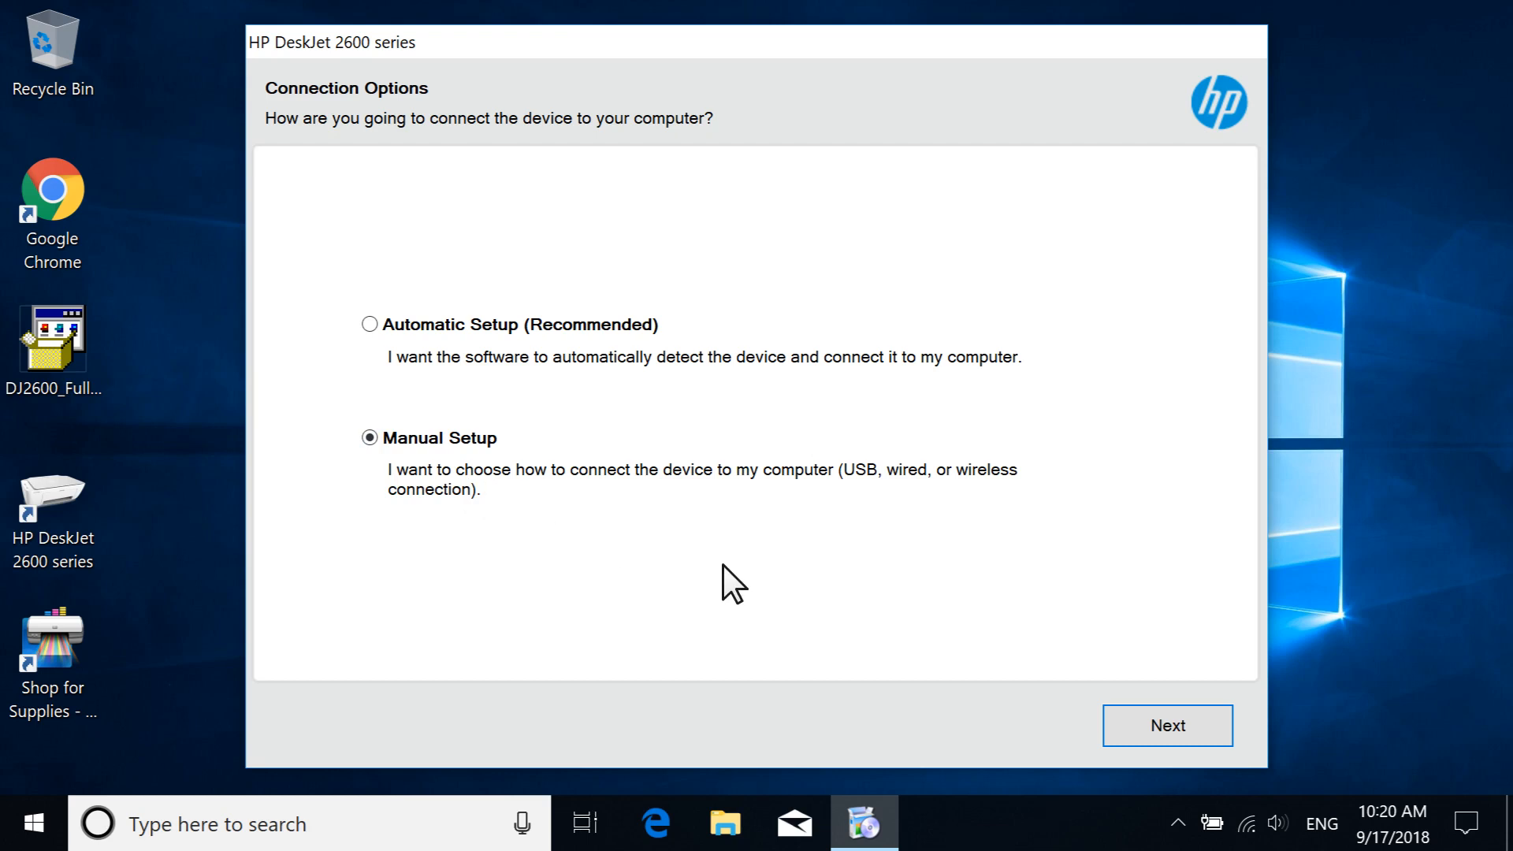
click(1166, 725)
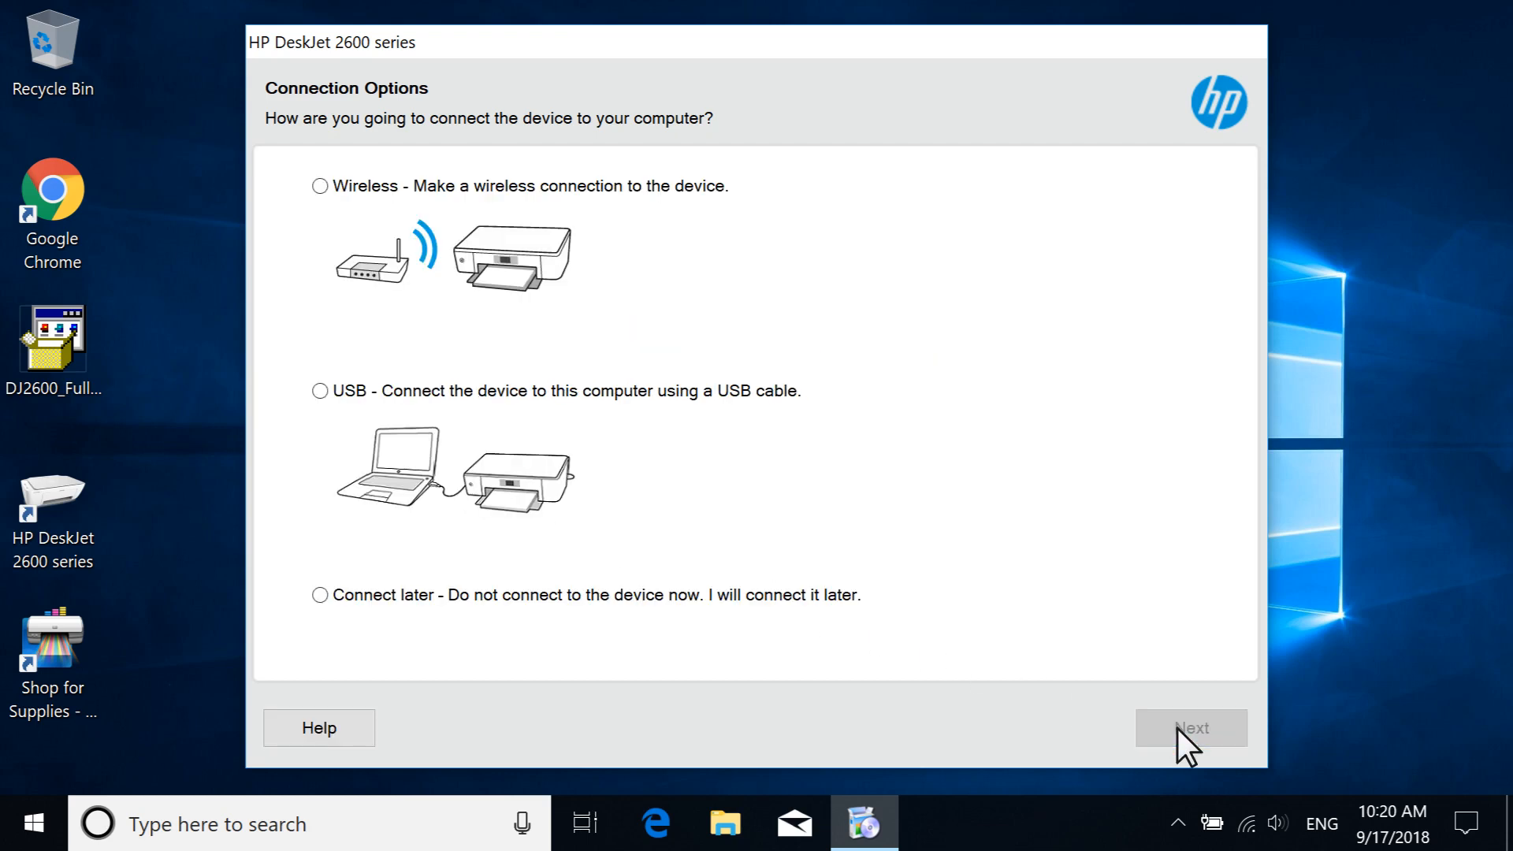
mouse_move(508, 486)
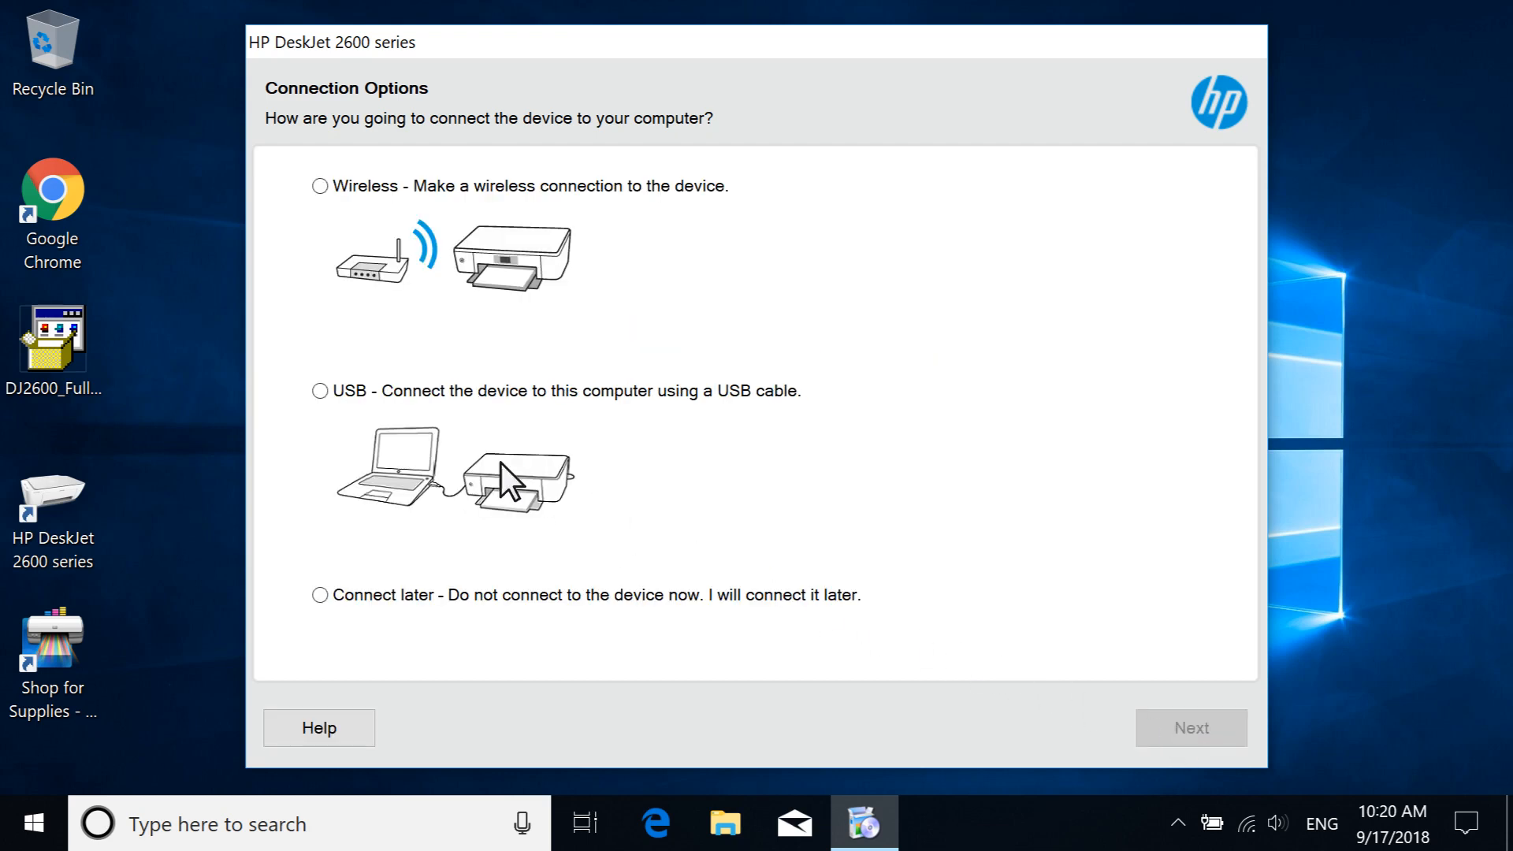
click(321, 391)
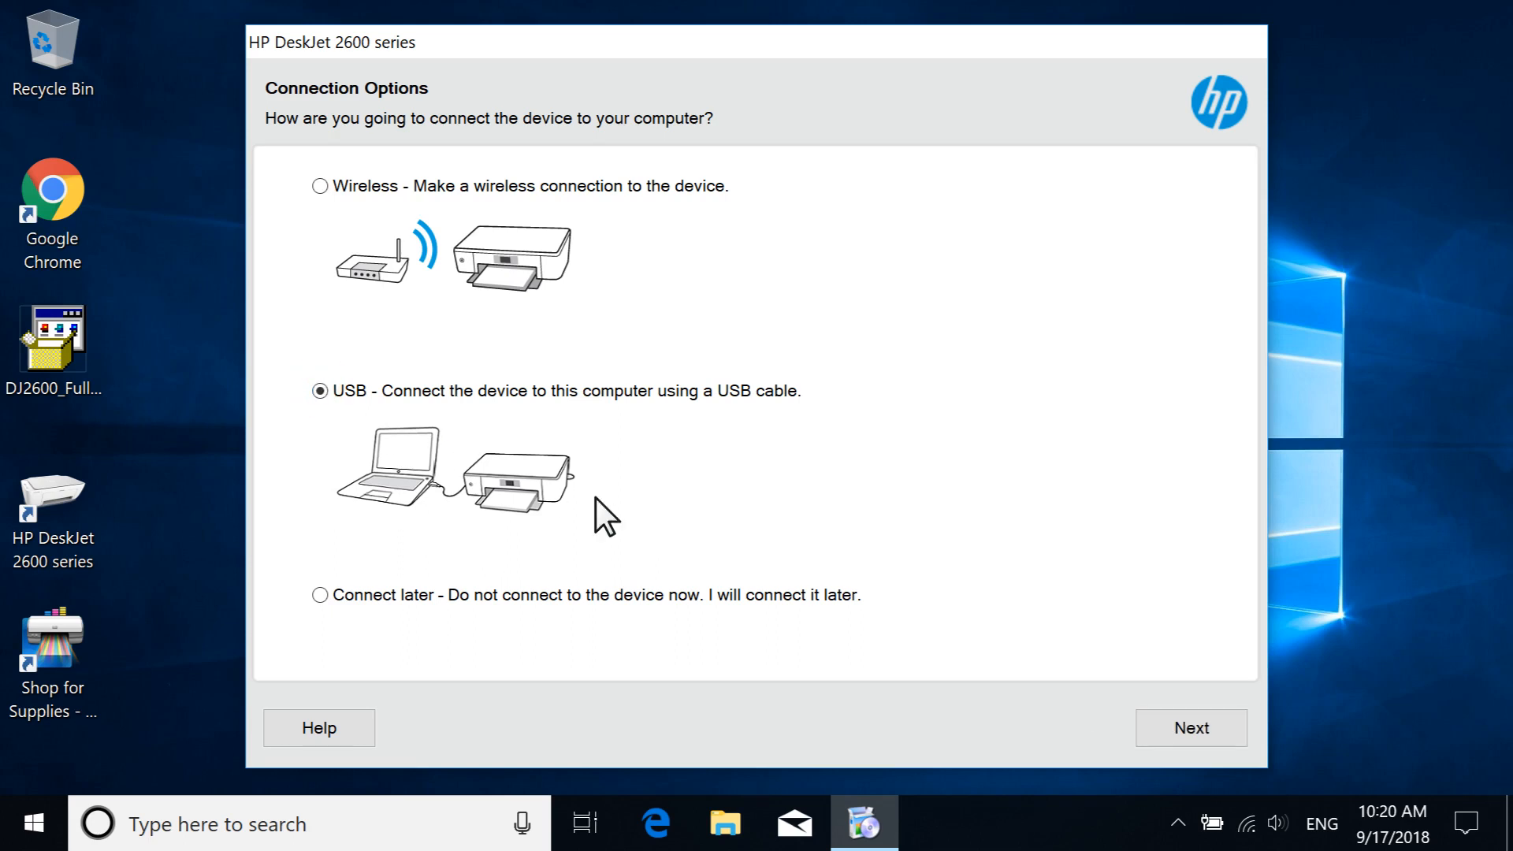
click(1190, 728)
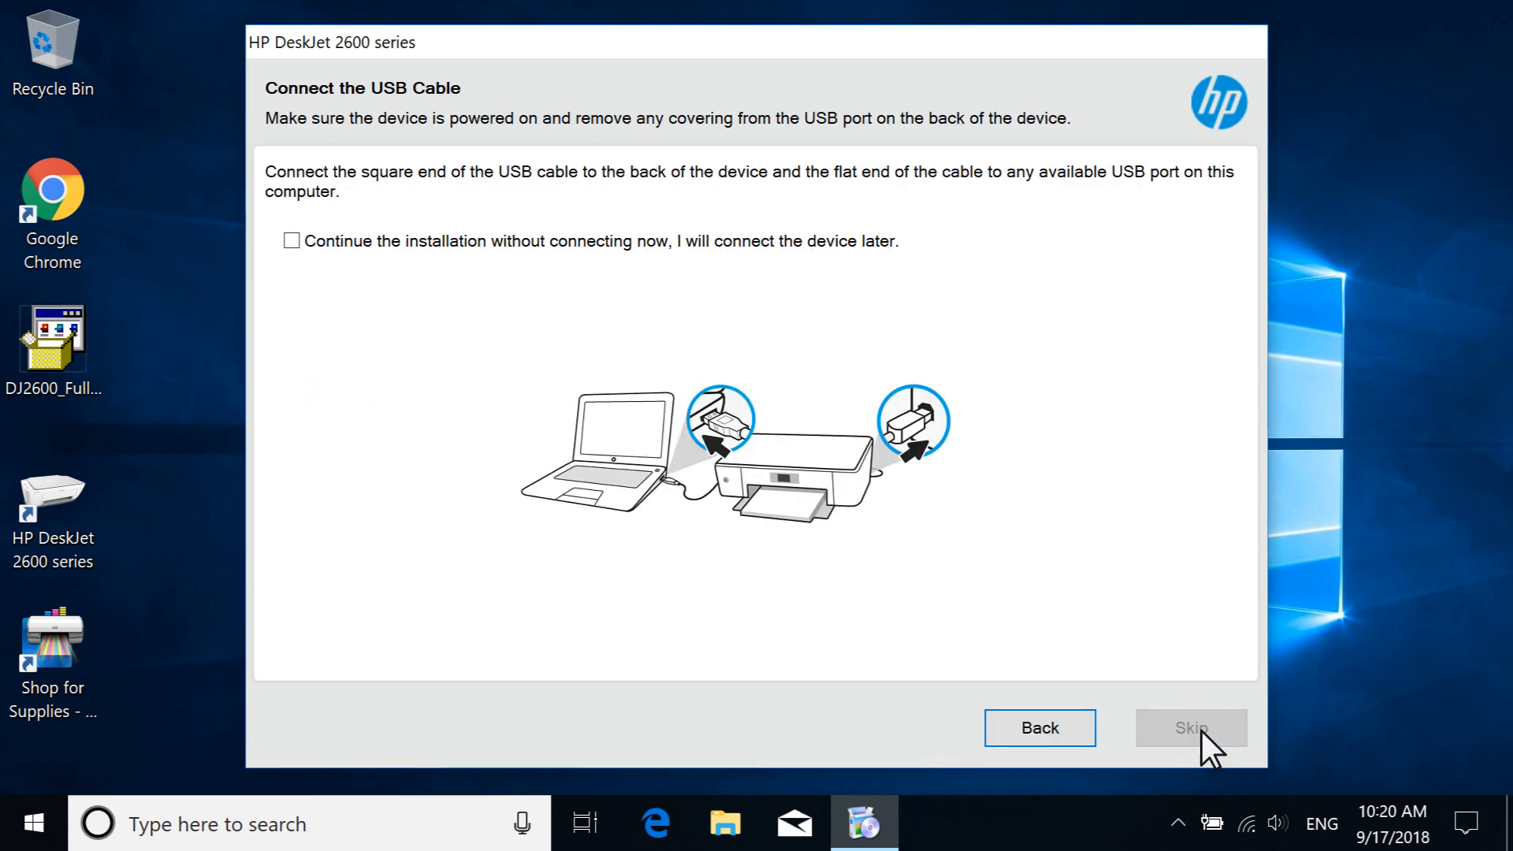
- Complete the USB connection and decline wireless setup, reaching Information About Your Device
click(1191, 728)
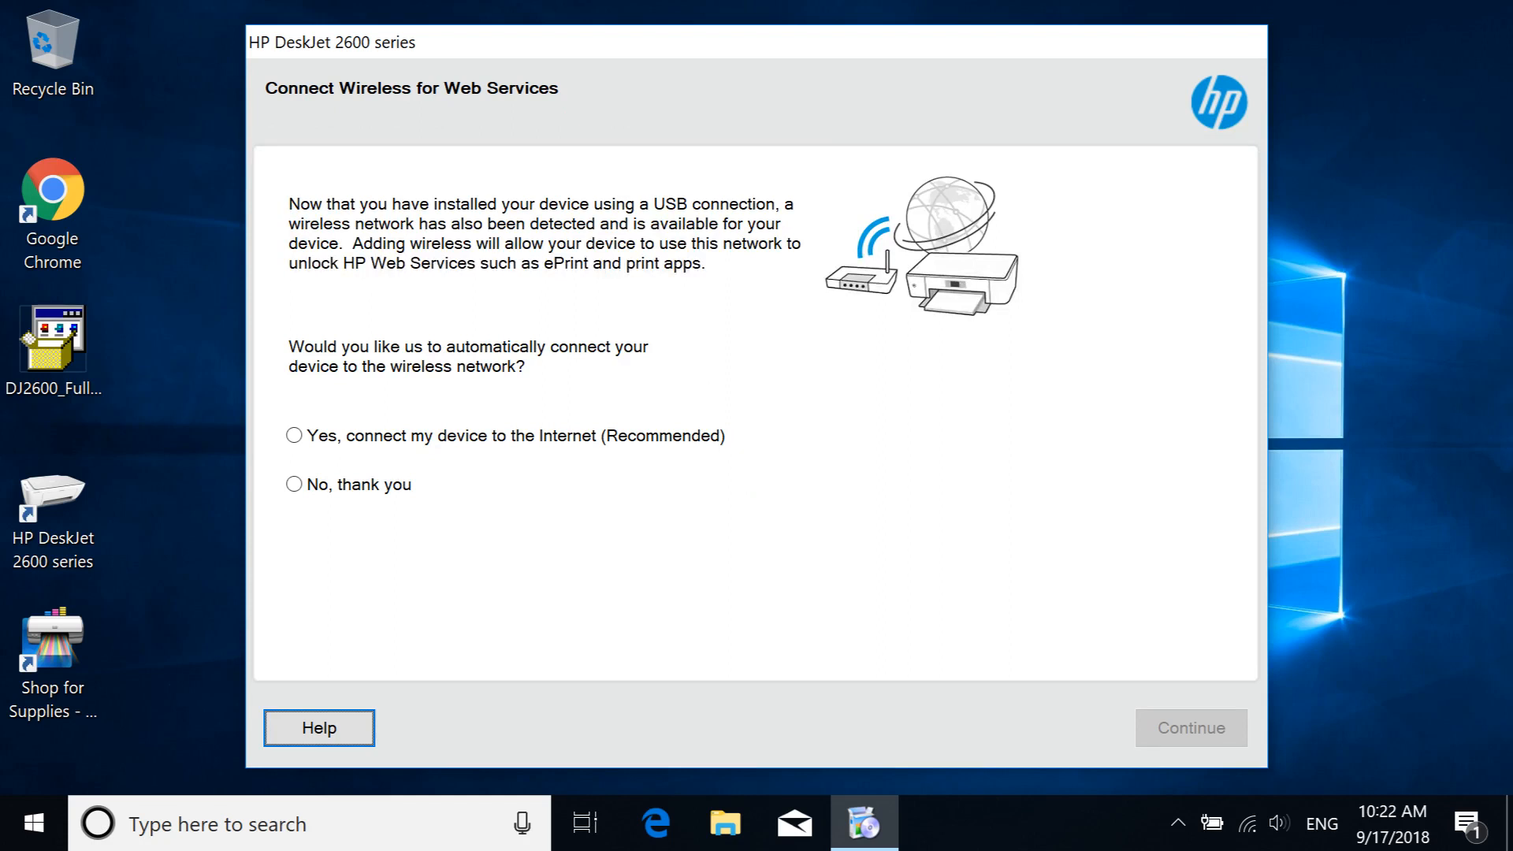
click(1189, 727)
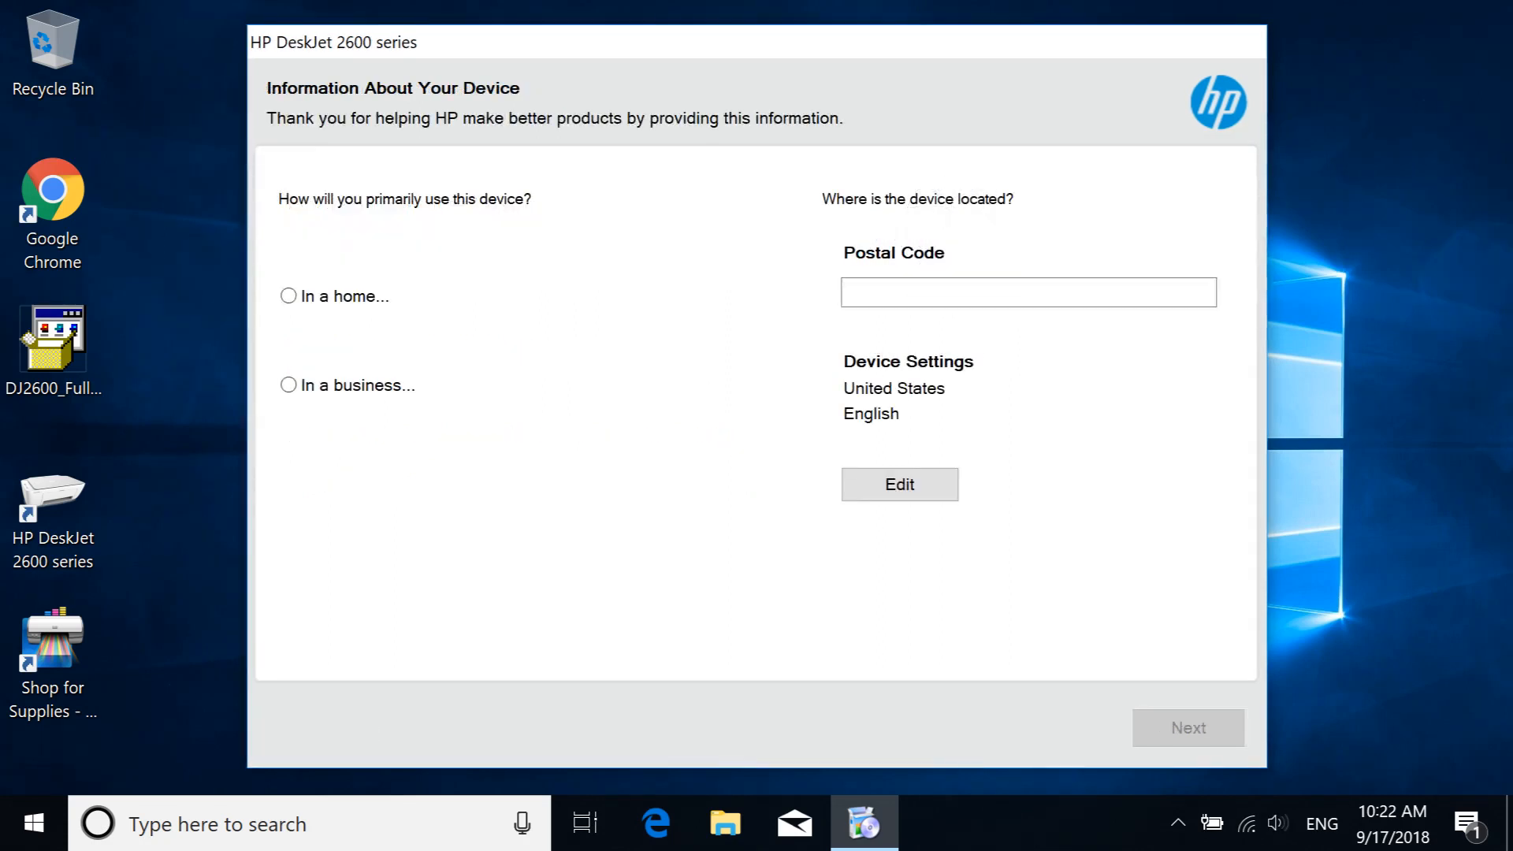